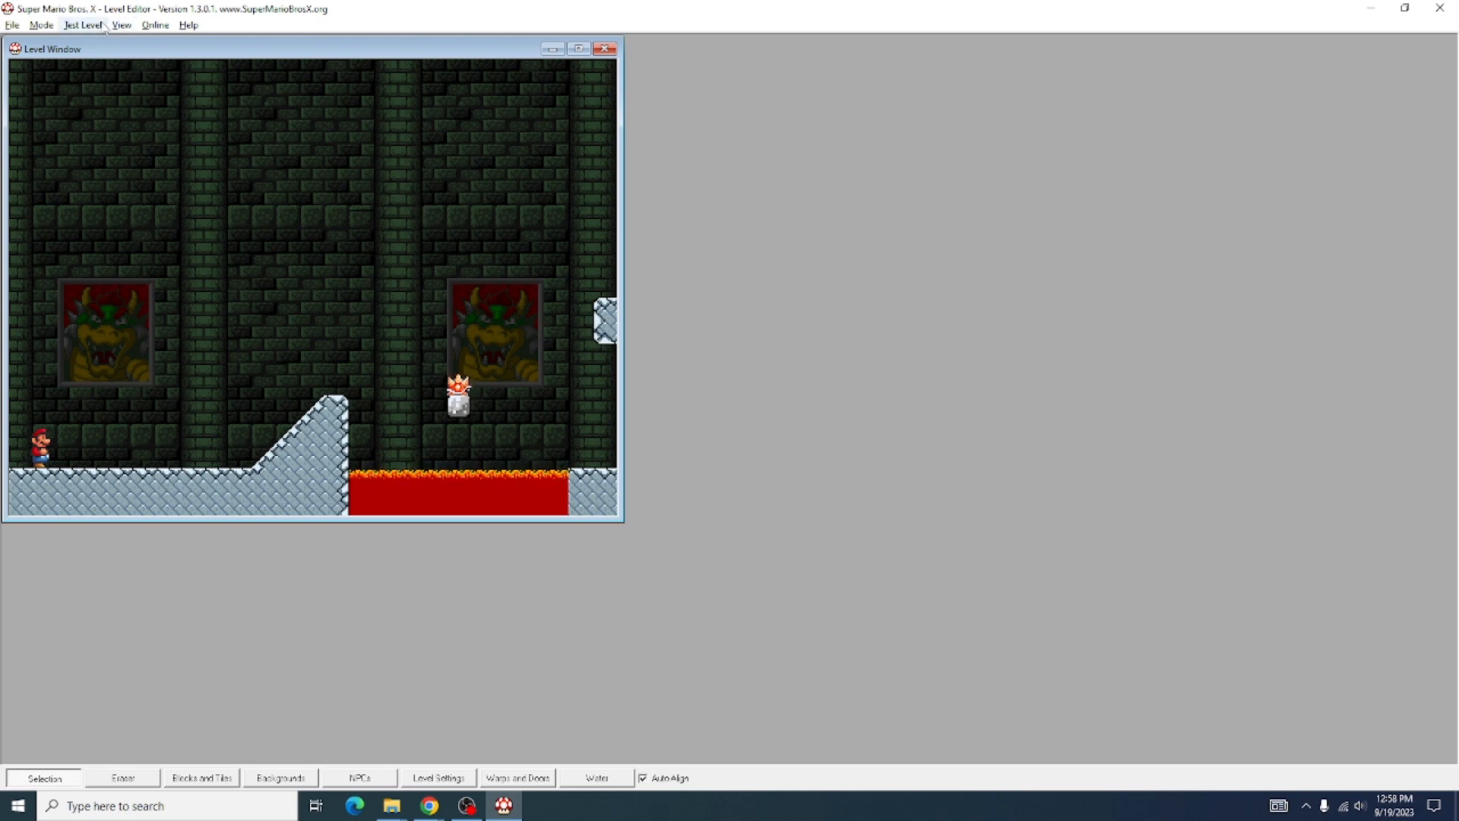
# - Show the View menu listing the layers, events and debugger windows
pyautogui.click(120, 26)
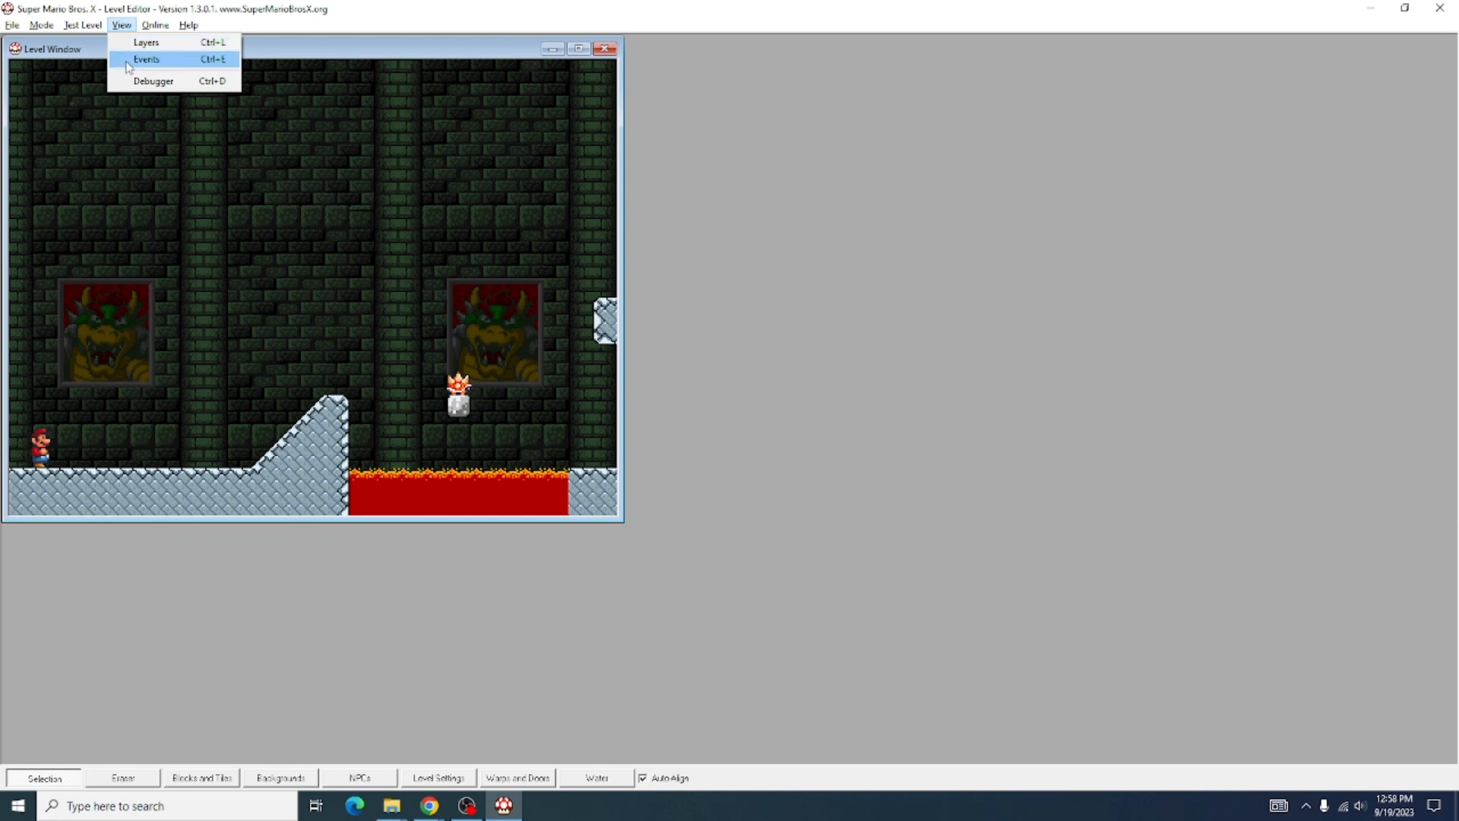
# - Set Section 1 autoscroll horizontal speed to 1.2 in the Level - Start event
pyautogui.click(146, 59)
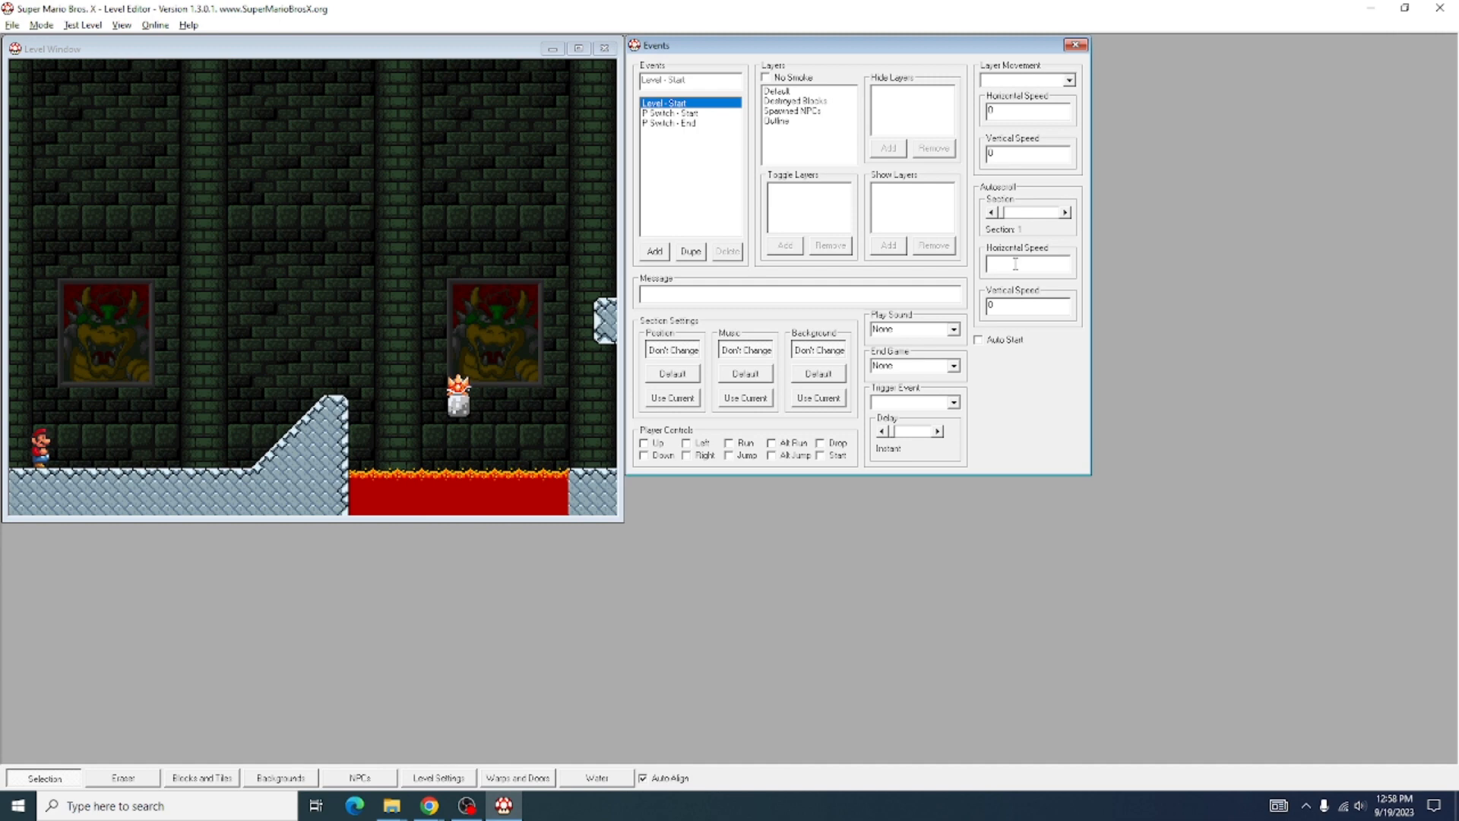
pyautogui.write('1.2')
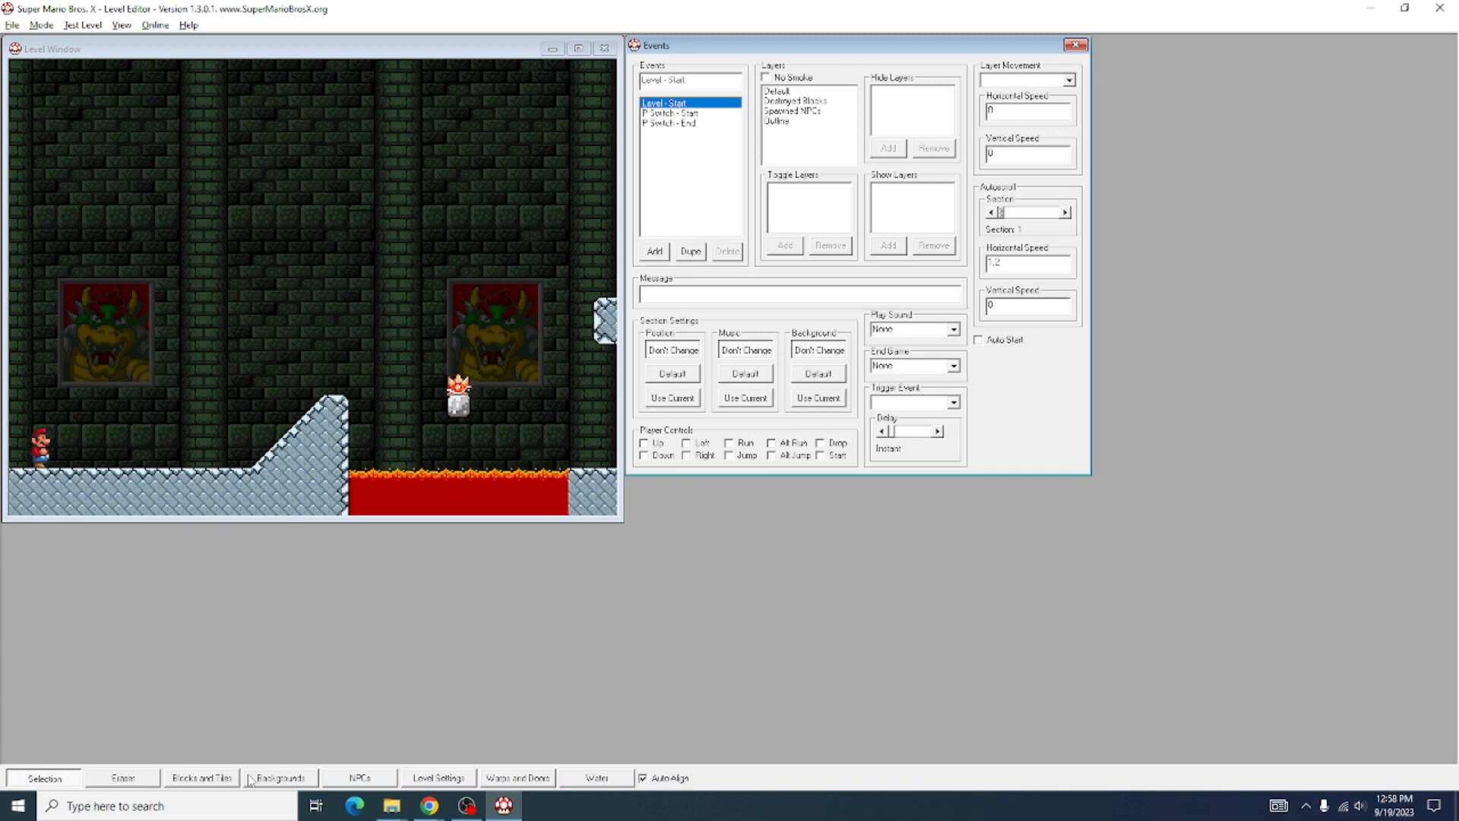
# - Show the Level Settings window with section boundary and background options
pyautogui.click(438, 776)
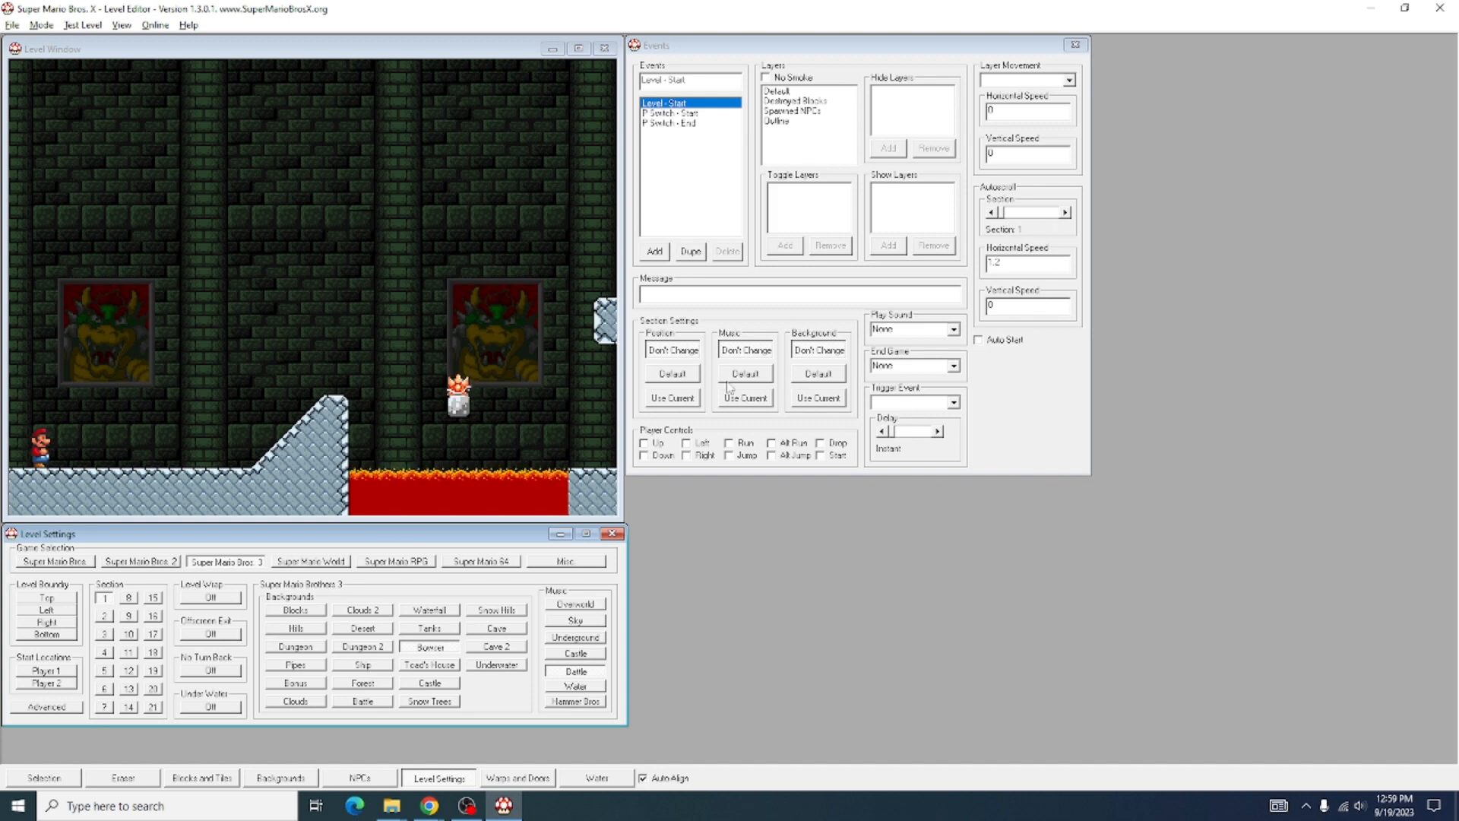
pyautogui.moveTo(526, 350)
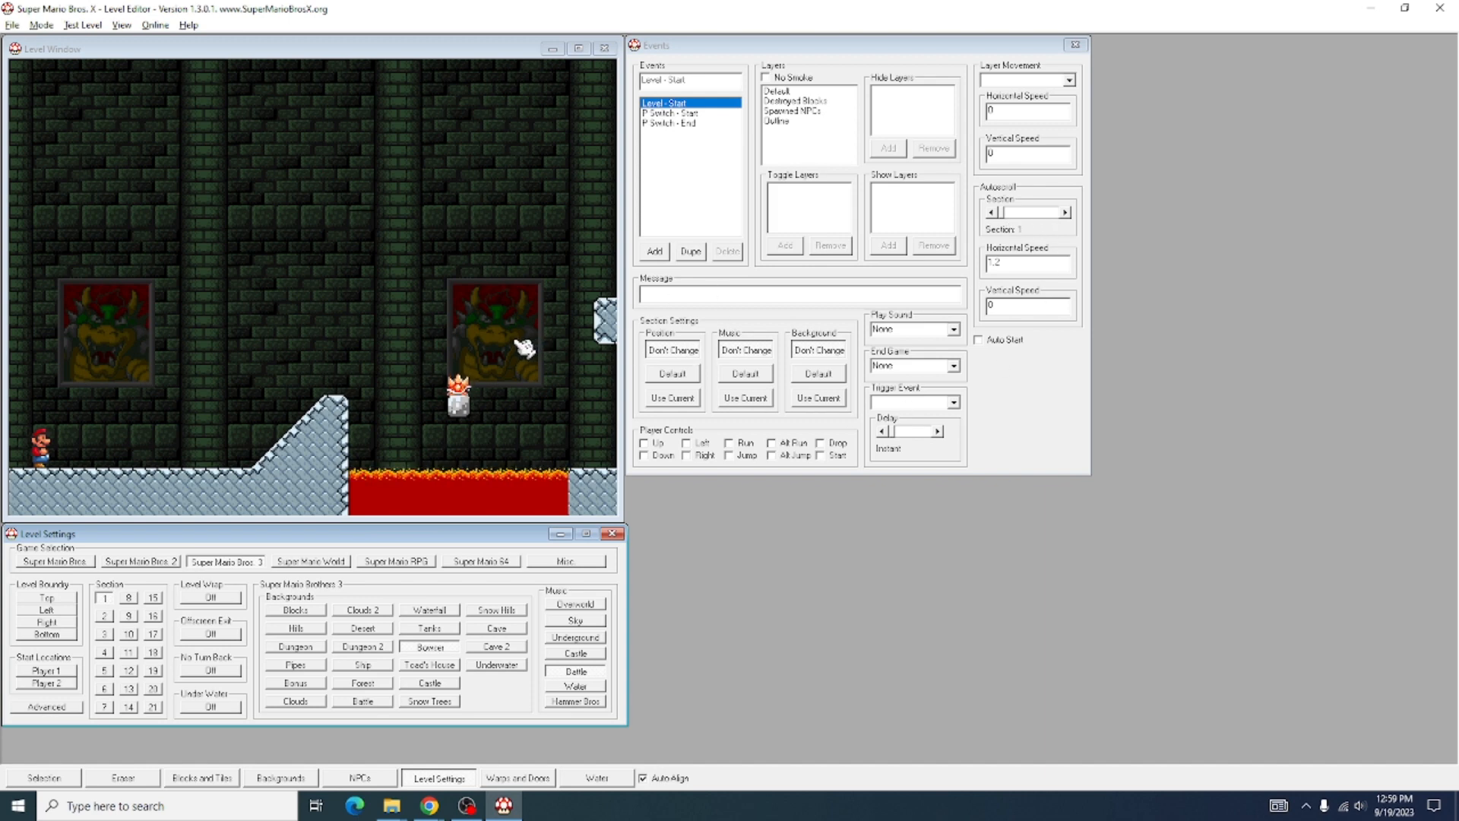
pyautogui.moveTo(84, 625)
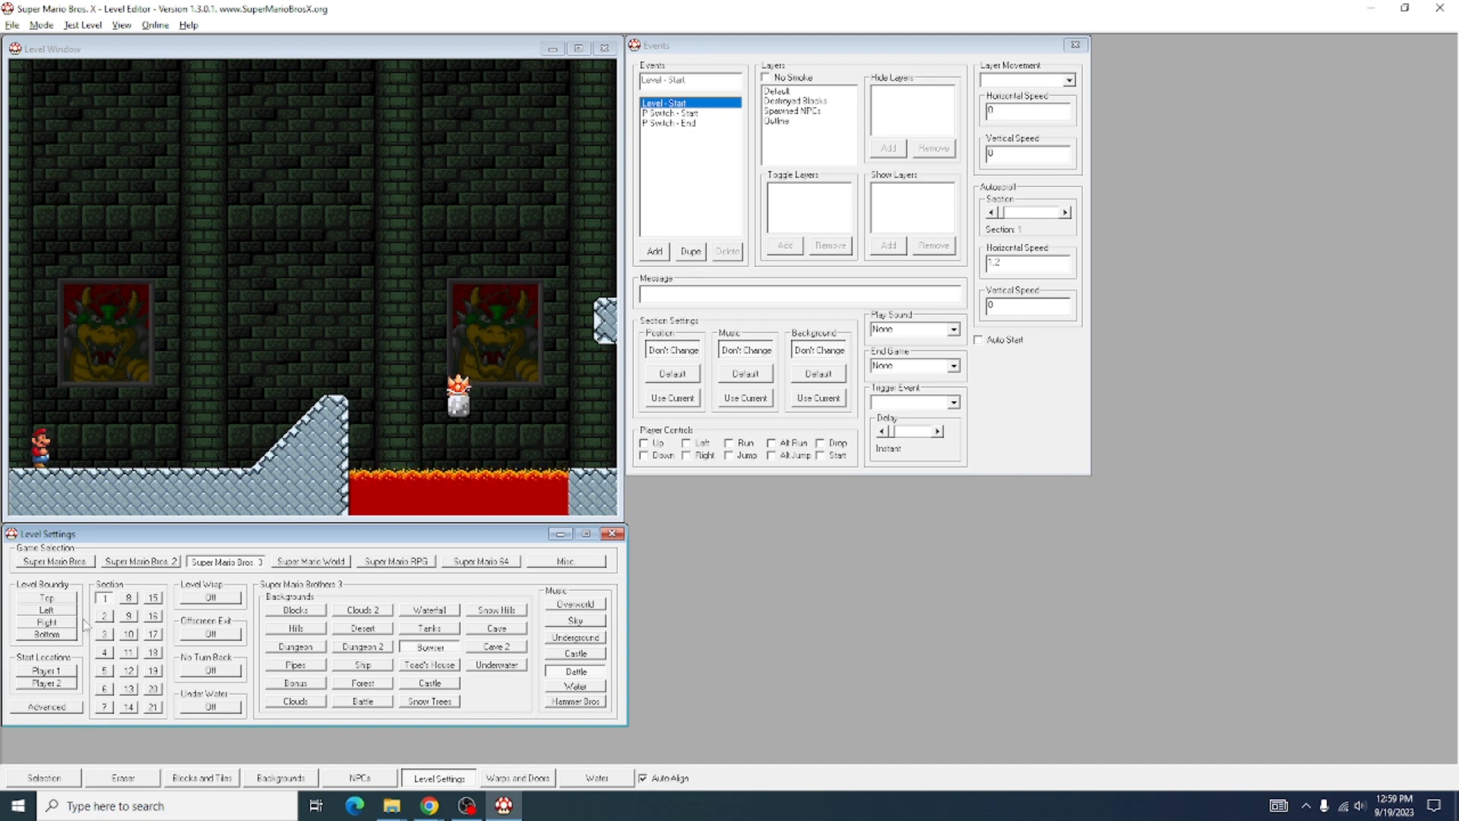